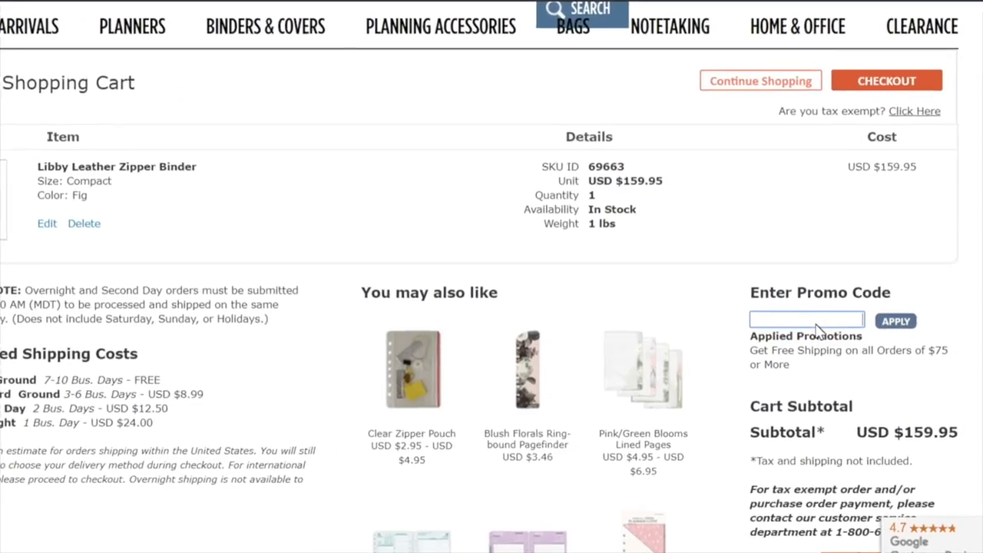
pyautogui.write('TONYAPLAN')
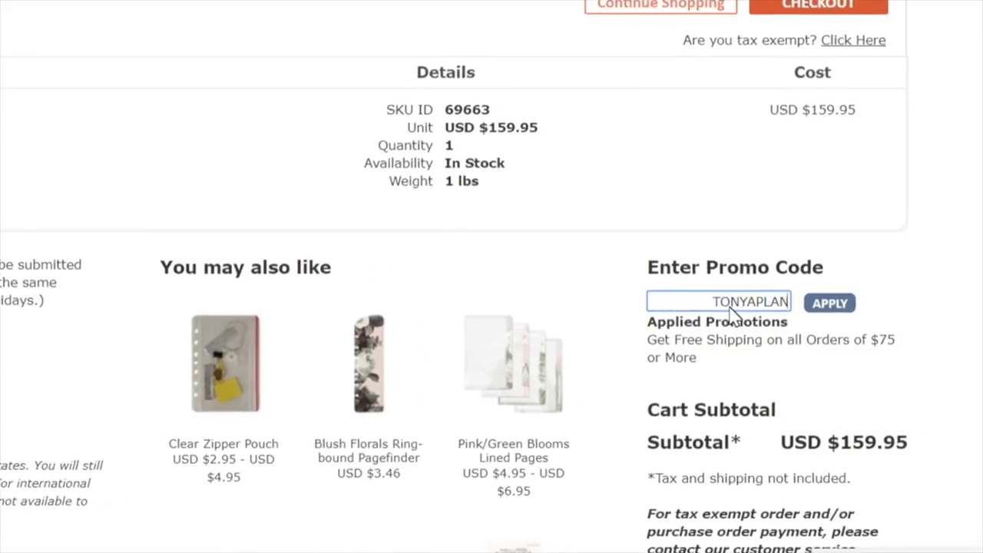